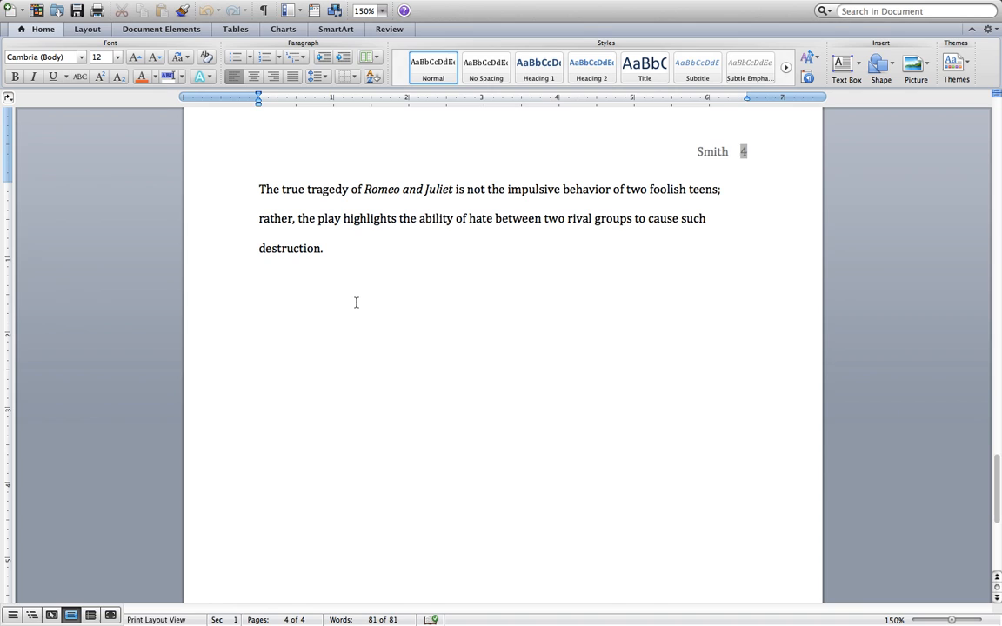
{"action": "mouse_move", "coordinate": [288, 239]}
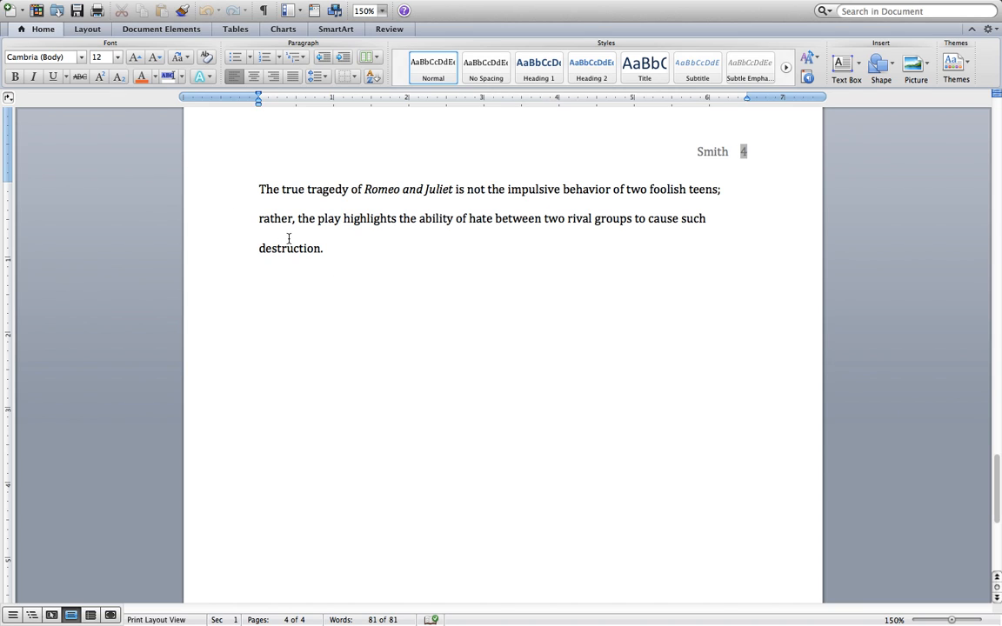
{"action": "mouse_move", "coordinate": [344, 263]}
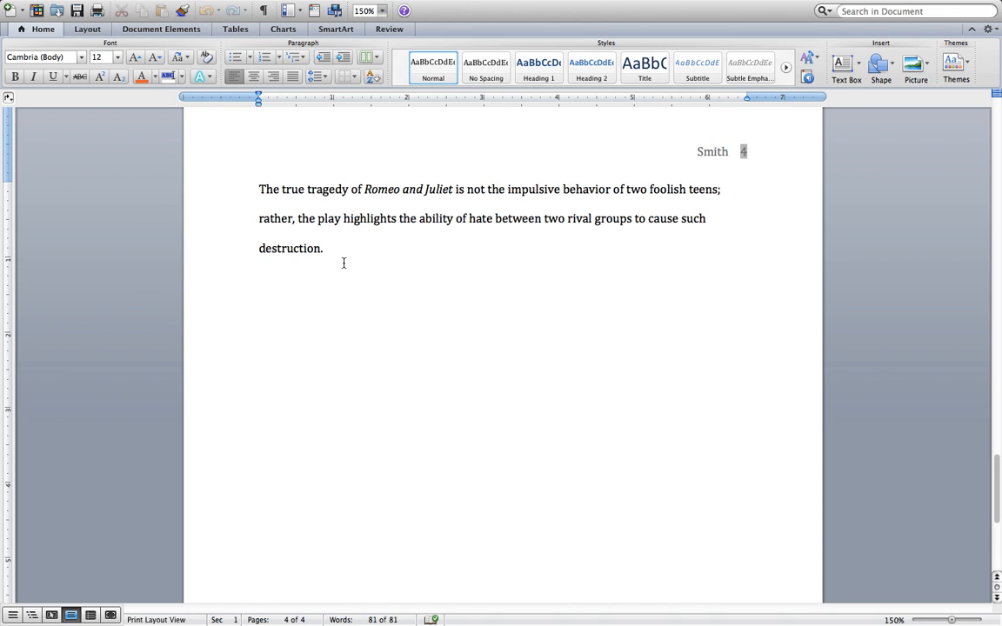
{"action": "mouse_move", "coordinate": [240, 172]}
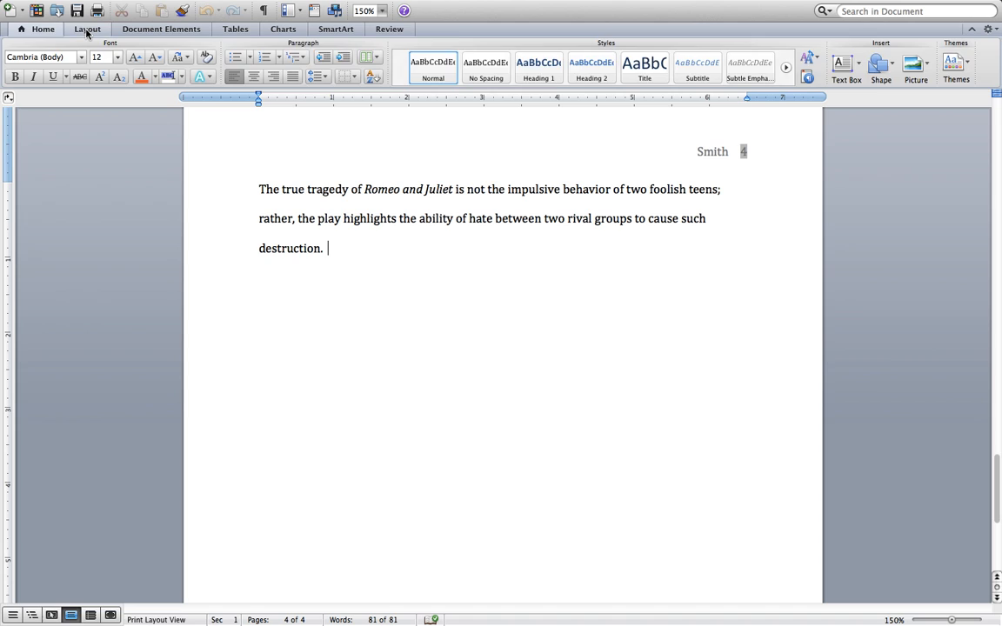
- Insert a page break after the closing paragraph and move onto the new fifth page
{"action": "left_click", "coordinate": [87, 28]}
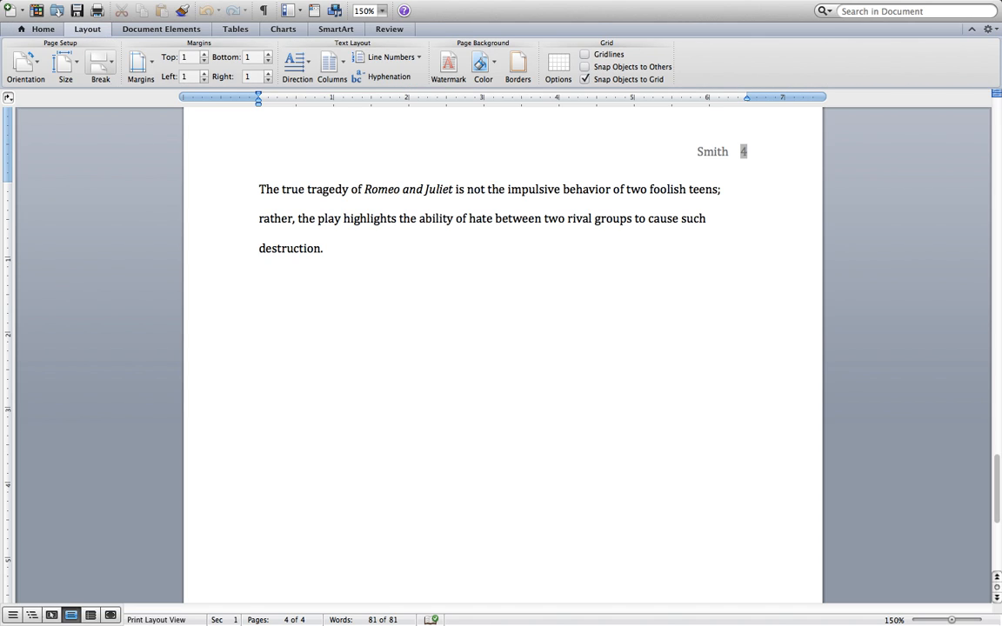
{"action": "left_click", "coordinate": [259, 278]}
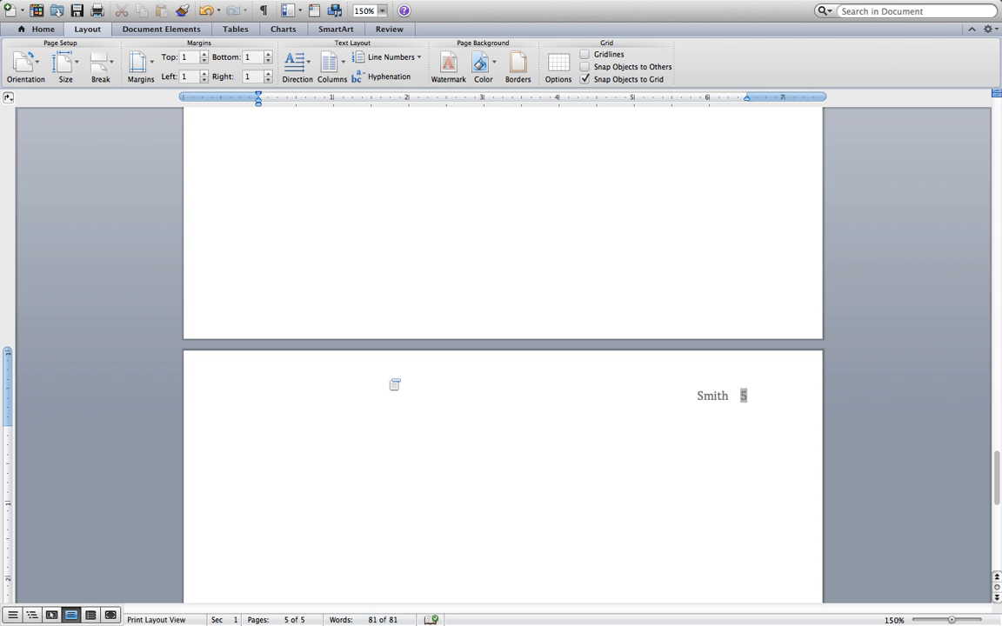
{"action": "left_click", "coordinate": [257, 432]}
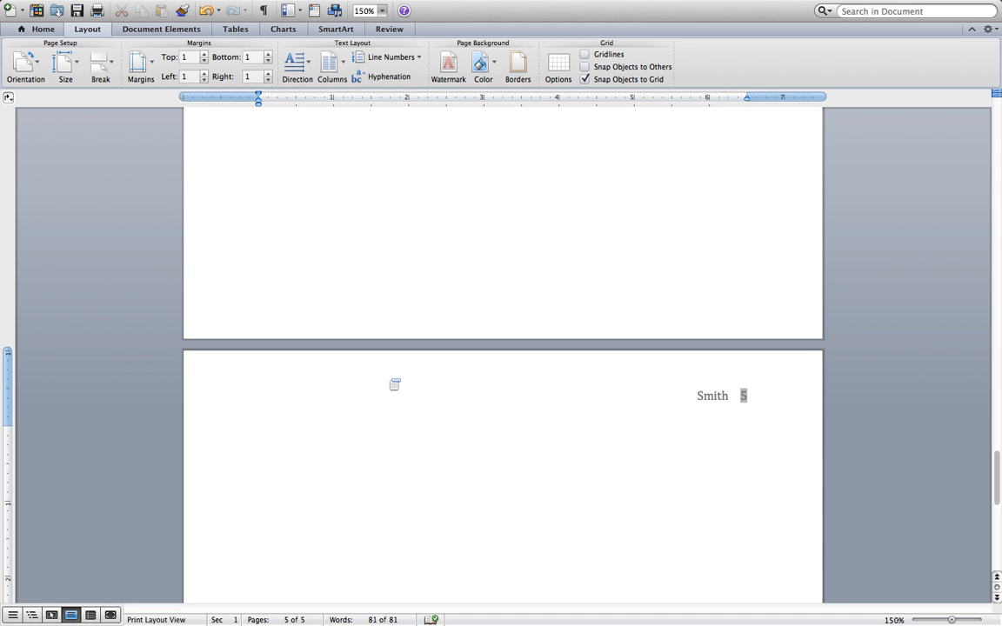
{"action": "left_click", "coordinate": [257, 432]}
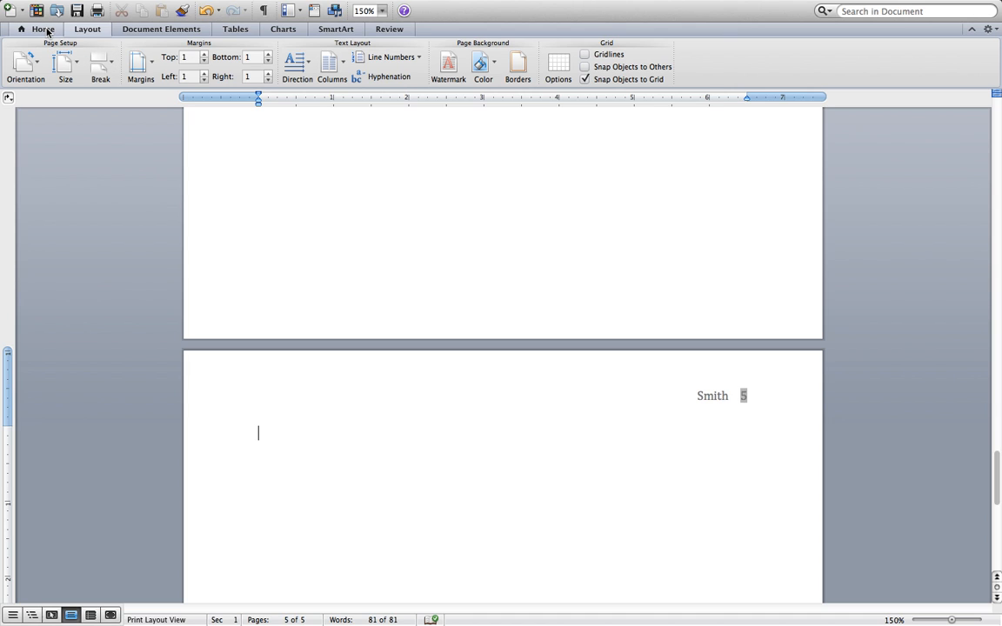
- Add a centered 'Works Cited' title at the top of the new page
{"action": "left_click", "coordinate": [87, 27]}
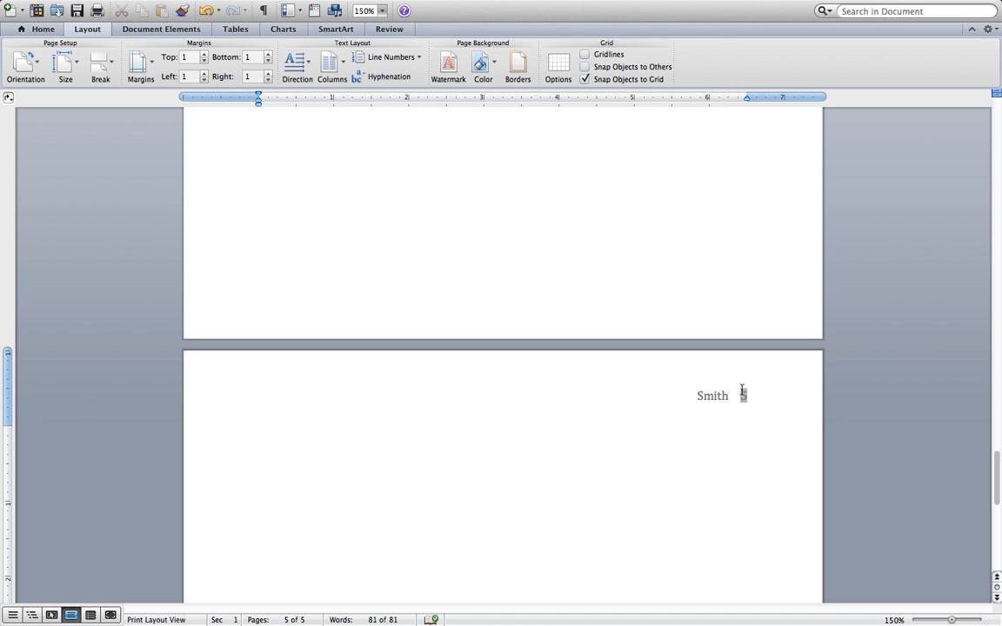
{"action": "left_click", "coordinate": [257, 431]}
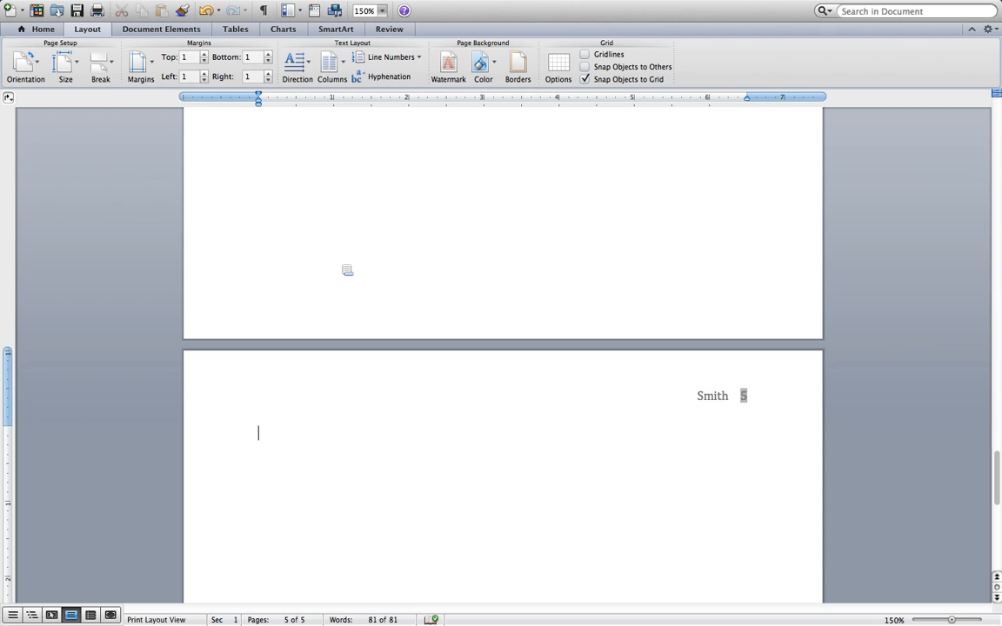
{"action": "left_click", "coordinate": [42, 27]}
{"action": "type", "text": "W"}
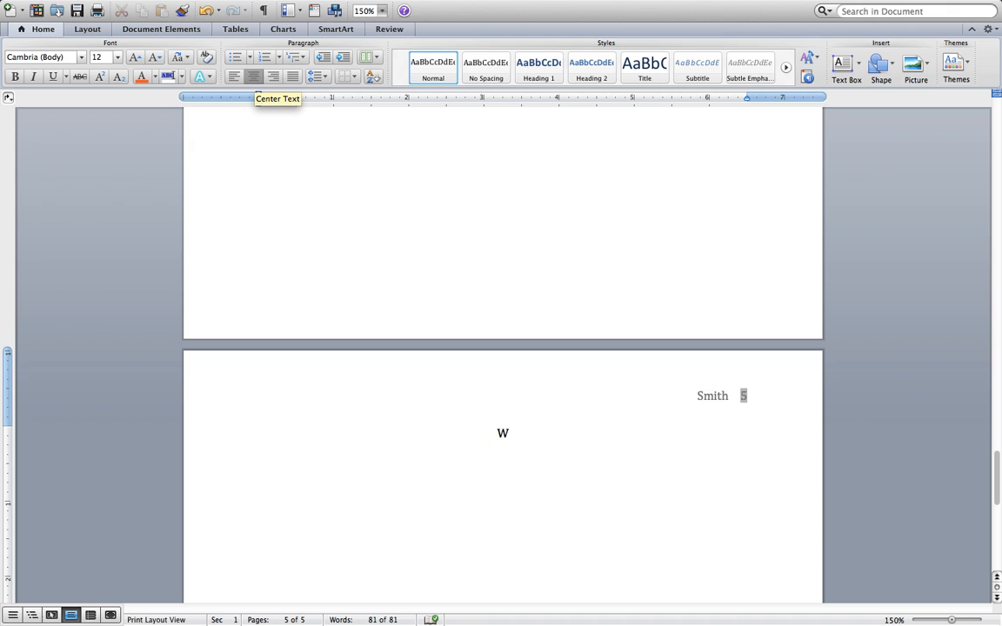
{"action": "type", "text": "orks C"}
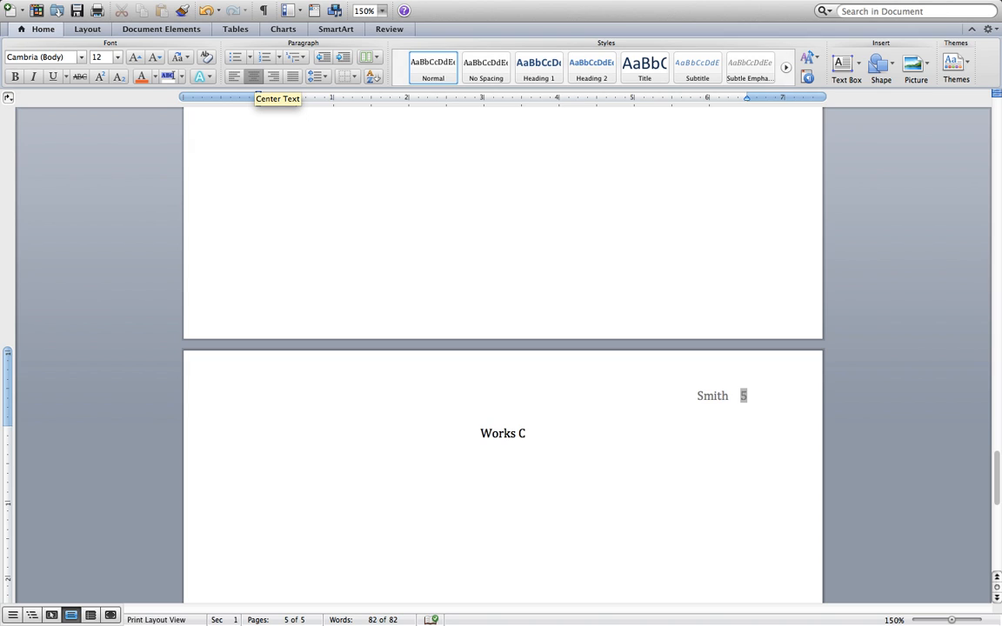
{"action": "type", "text": "ited"}
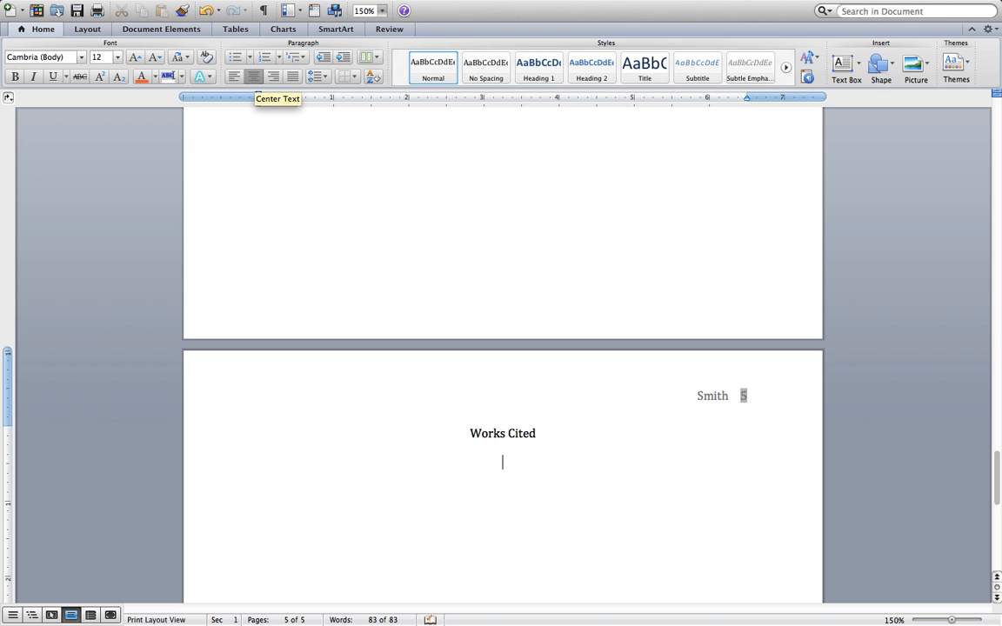
- Start a new line below the title and left-align it
{"action": "left_click", "coordinate": [254, 77]}
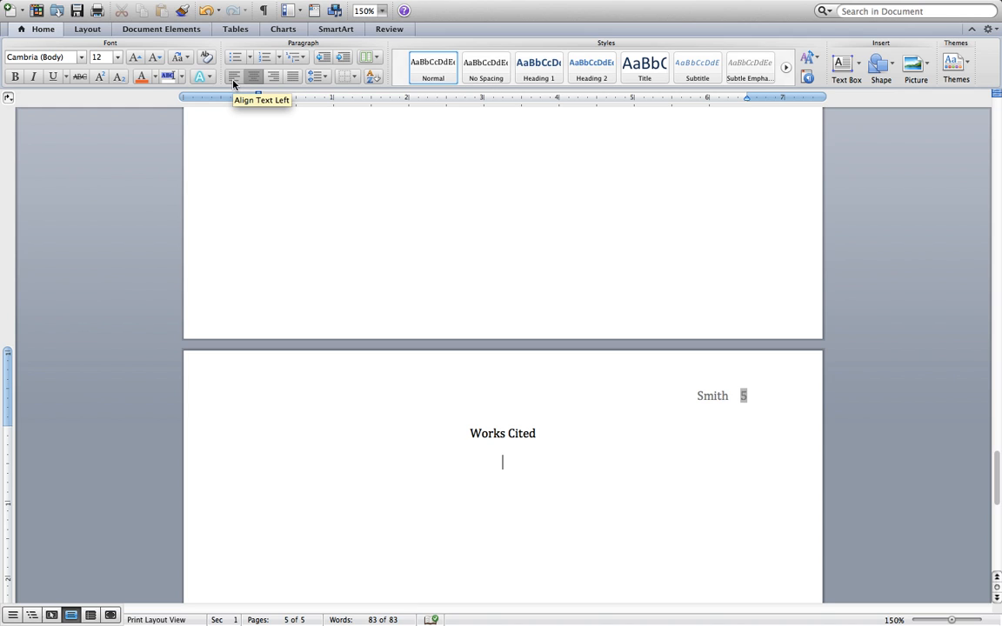
{"action": "left_click", "coordinate": [233, 76]}
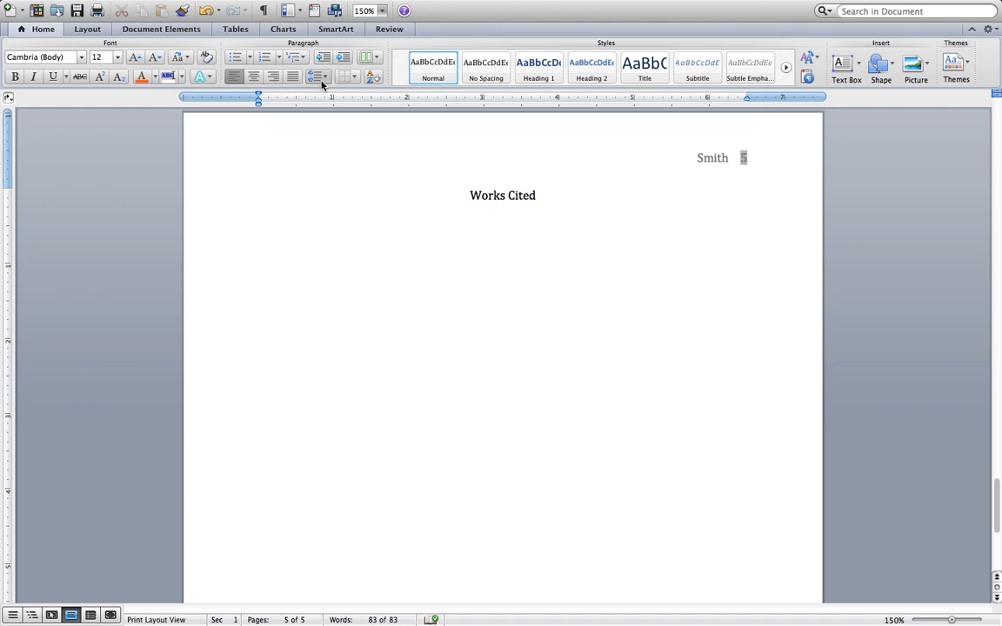
{"action": "left_click", "coordinate": [319, 77]}
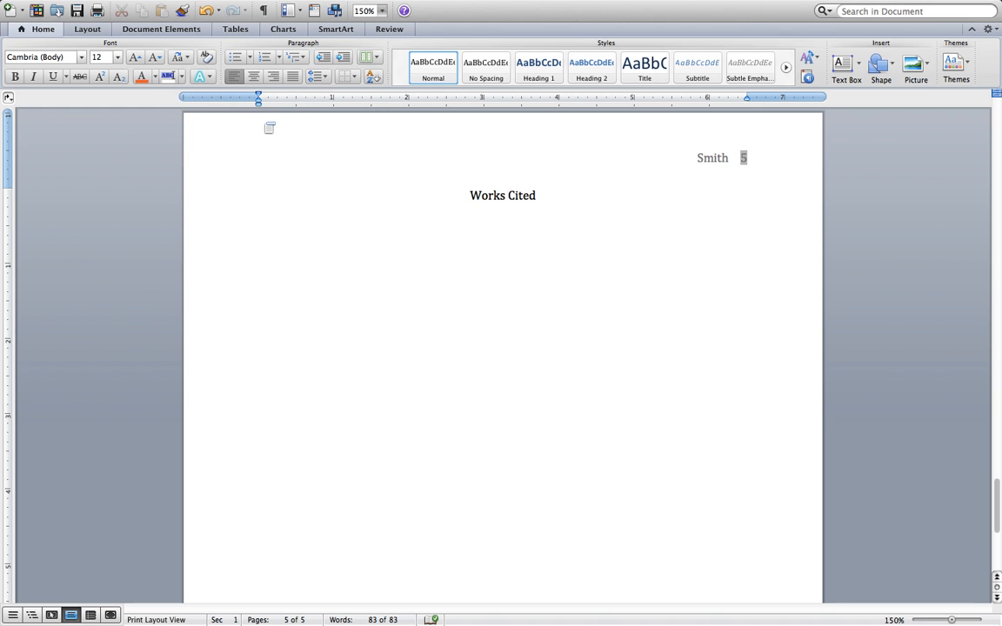
{"action": "left_click", "coordinate": [258, 224]}
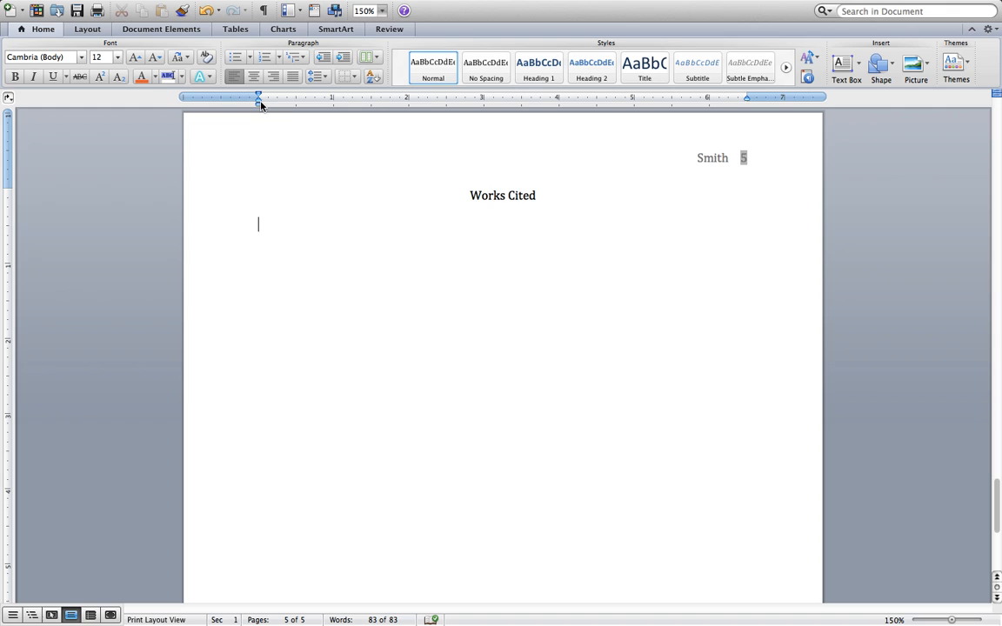
{"action": "mouse_move", "coordinate": [258, 104]}
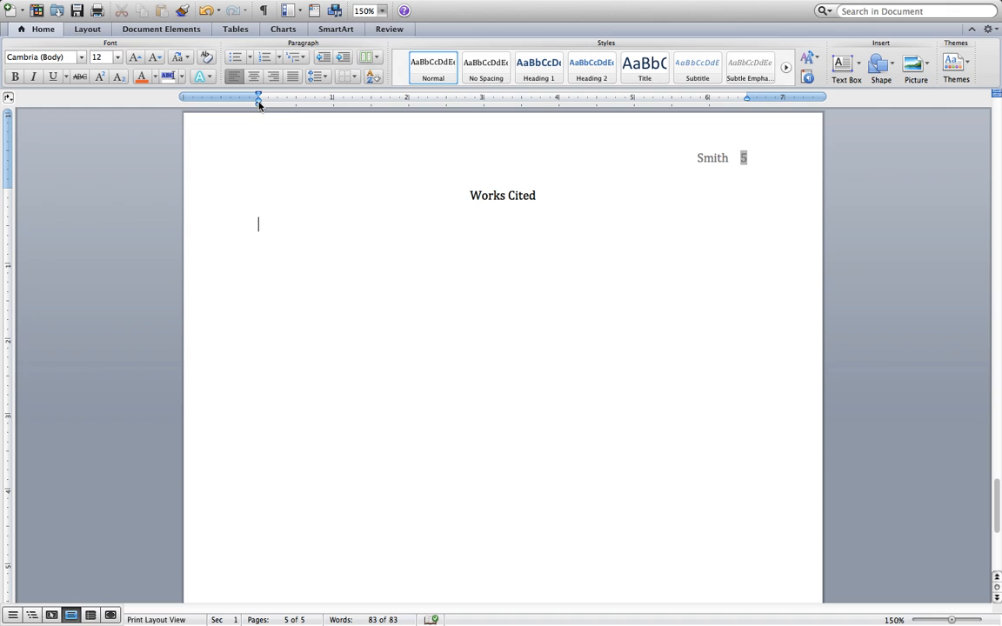
{"action": "mouse_move", "coordinate": [258, 97]}
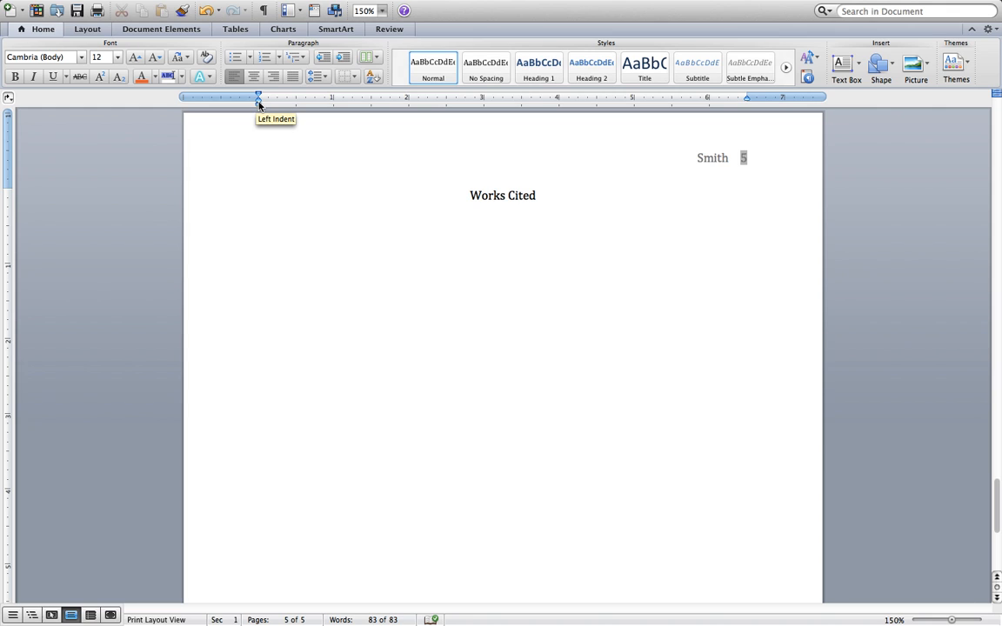
{"action": "mouse_move", "coordinate": [258, 102]}
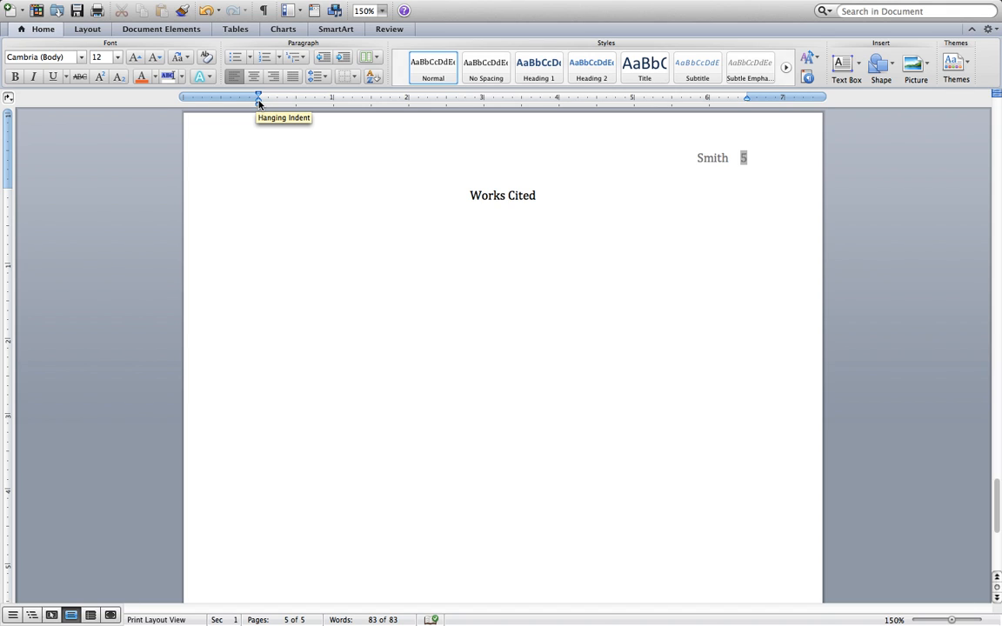
{"action": "left_click", "coordinate": [257, 224]}
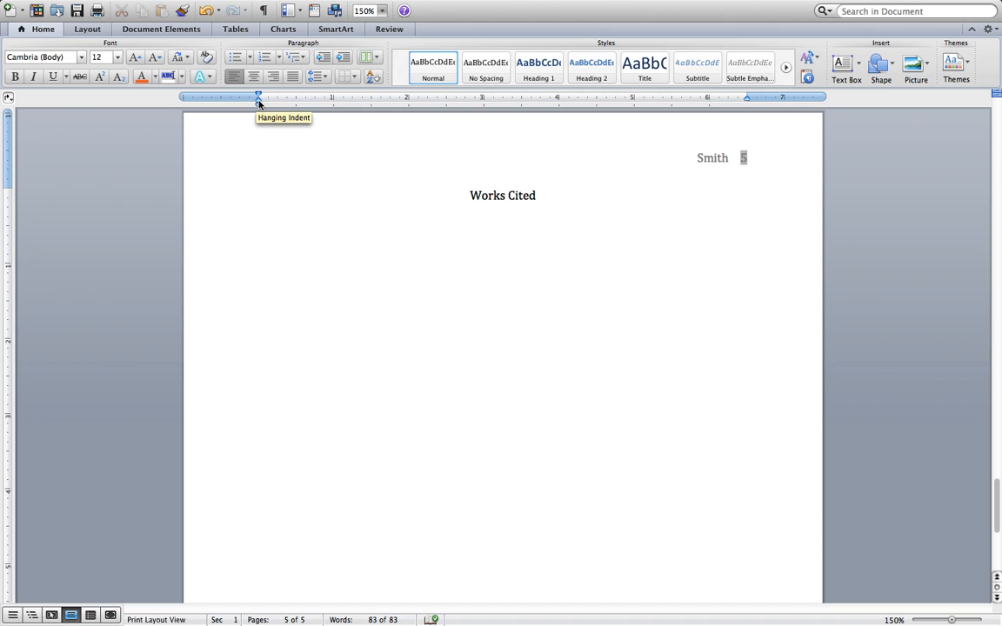
{"action": "left_click_drag", "start_coordinate": [257, 97], "coordinate": [294, 111]}
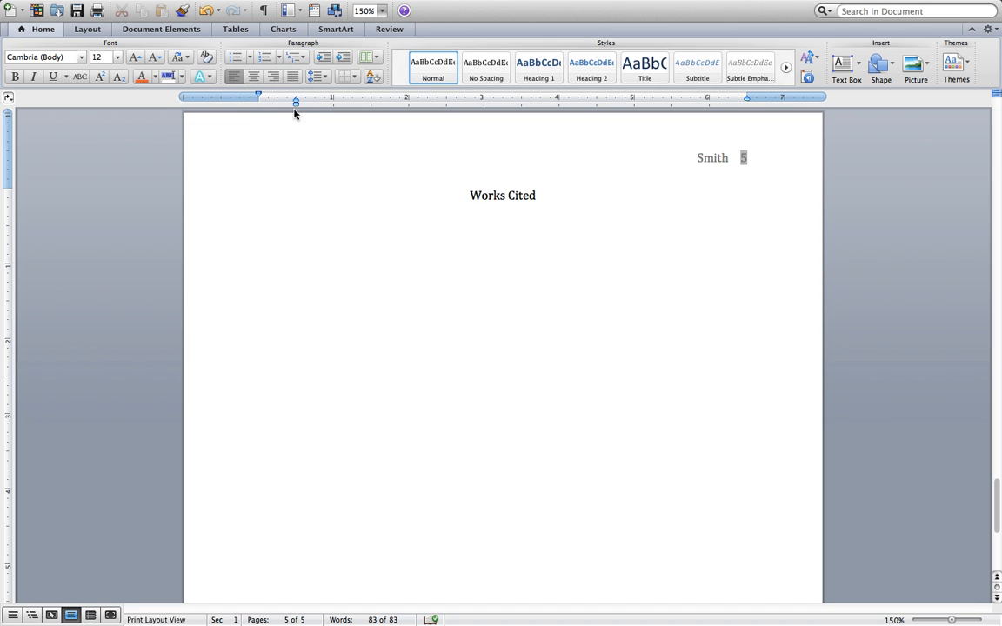
{"action": "left_click", "coordinate": [258, 225]}
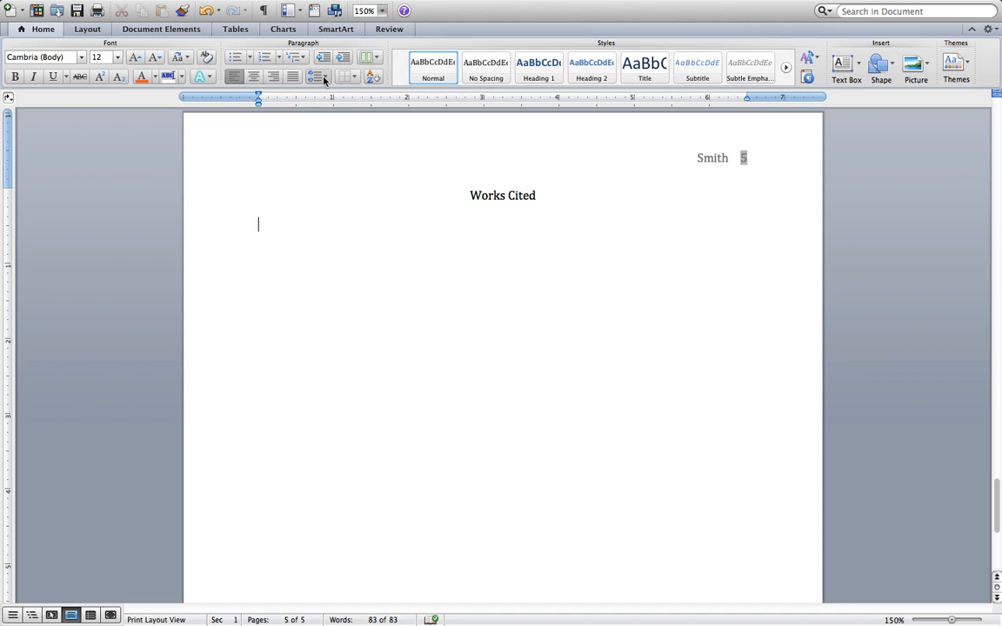
- Set the line under Works Cited to a Hanging special indent with Double line spacing
{"action": "left_click", "coordinate": [318, 77]}
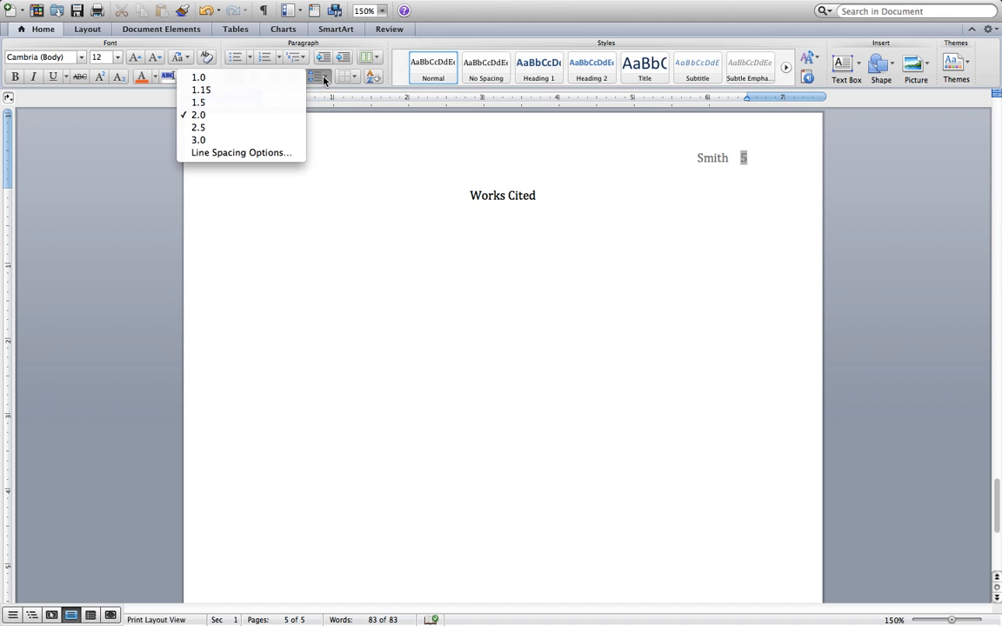
{"action": "mouse_move", "coordinate": [240, 153]}
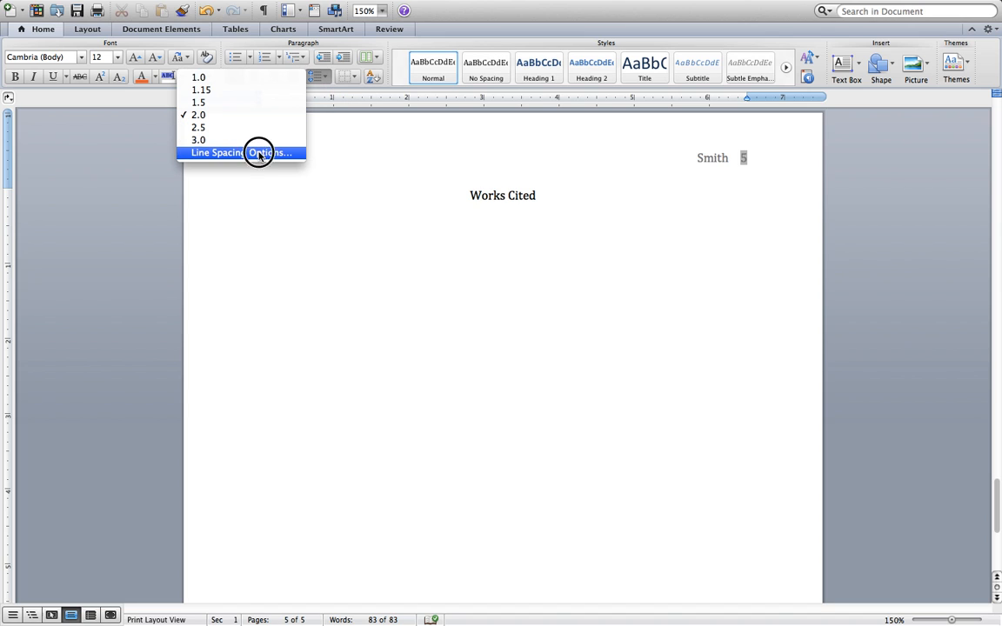
{"action": "left_click", "coordinate": [240, 153]}
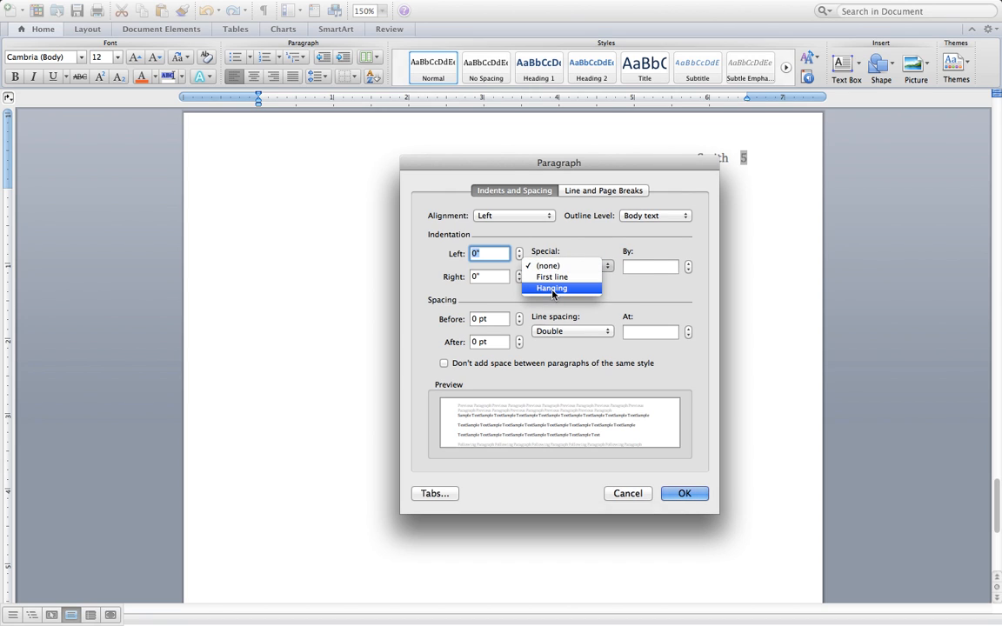
{"action": "left_click", "coordinate": [686, 494]}
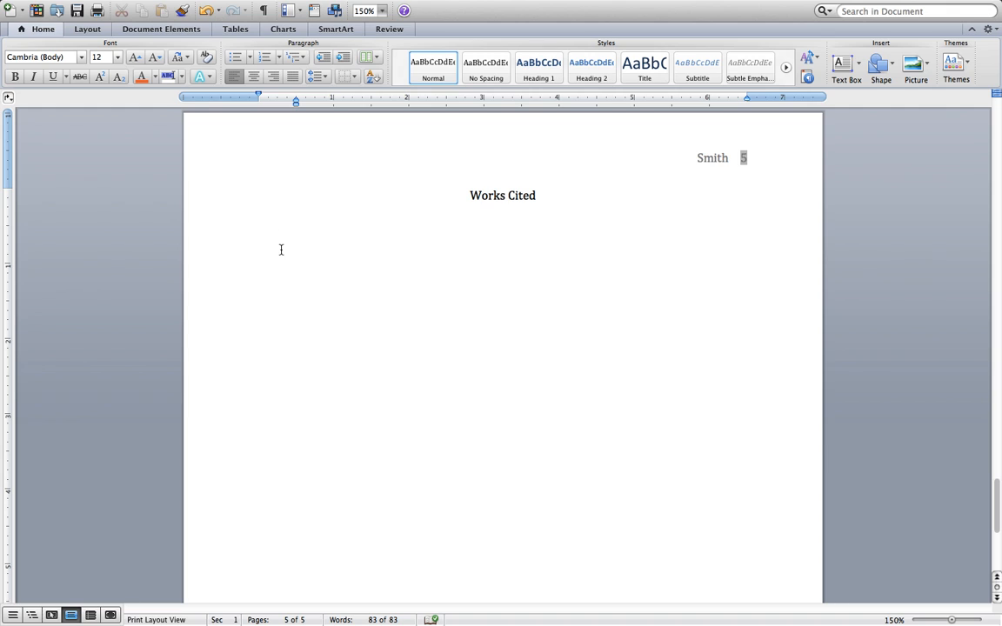
{"action": "left_click", "coordinate": [257, 224]}
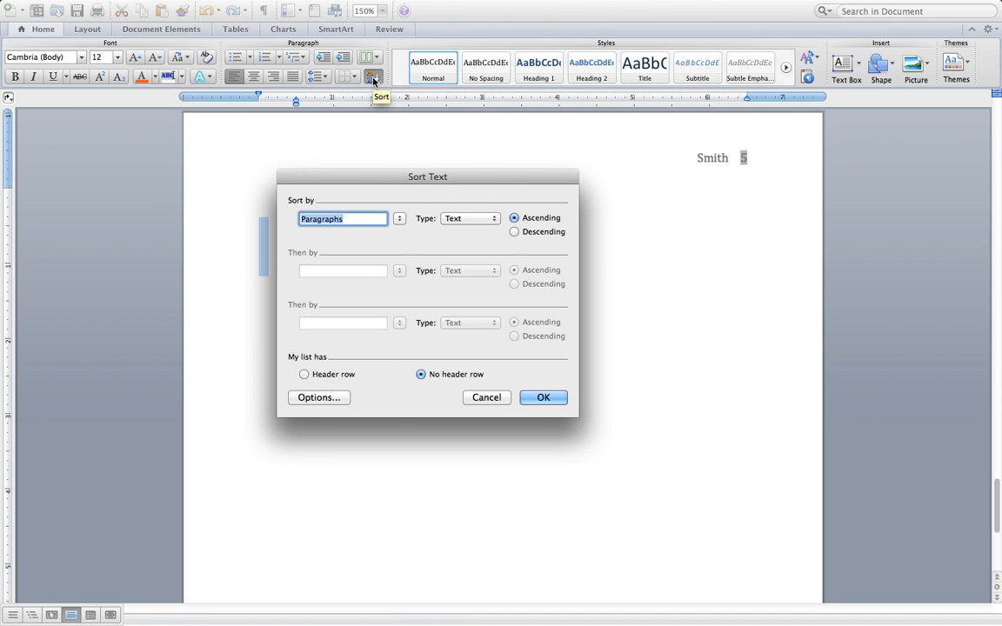
{"action": "mouse_move", "coordinate": [363, 180]}
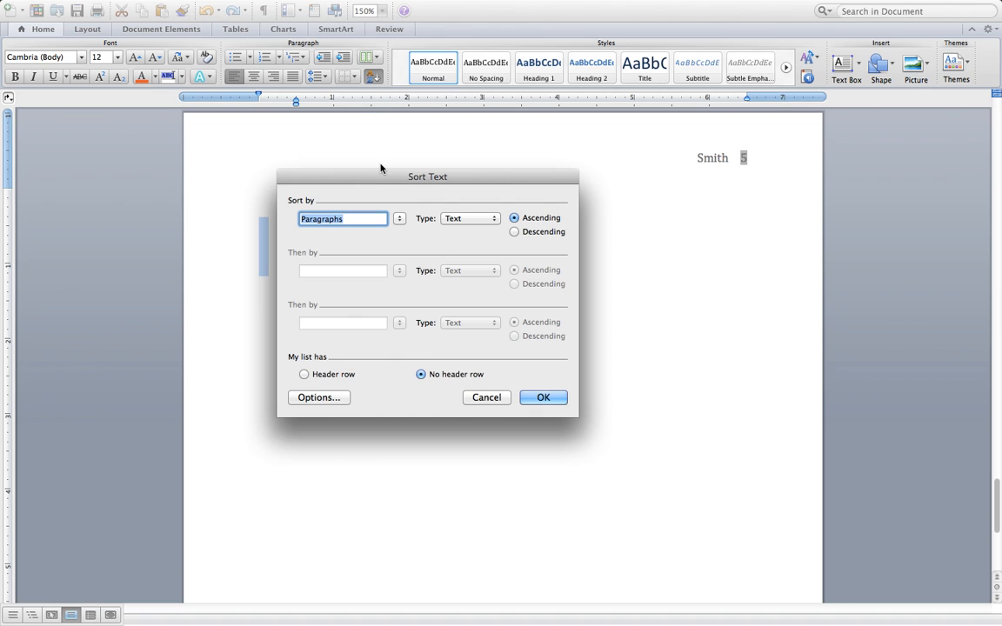
{"action": "left_click", "coordinate": [542, 397]}
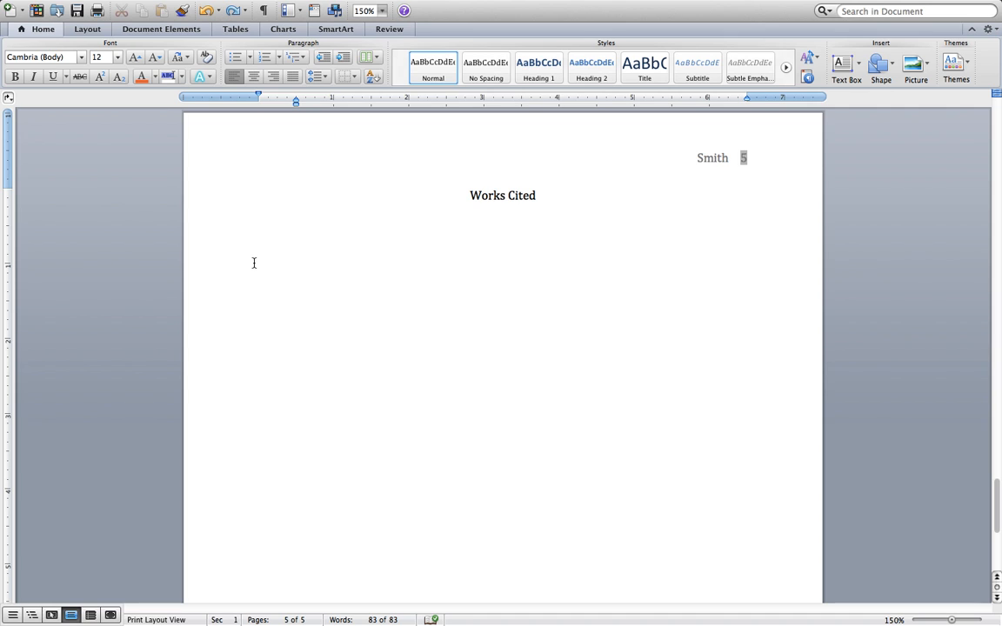
{"action": "left_click", "coordinate": [258, 224]}
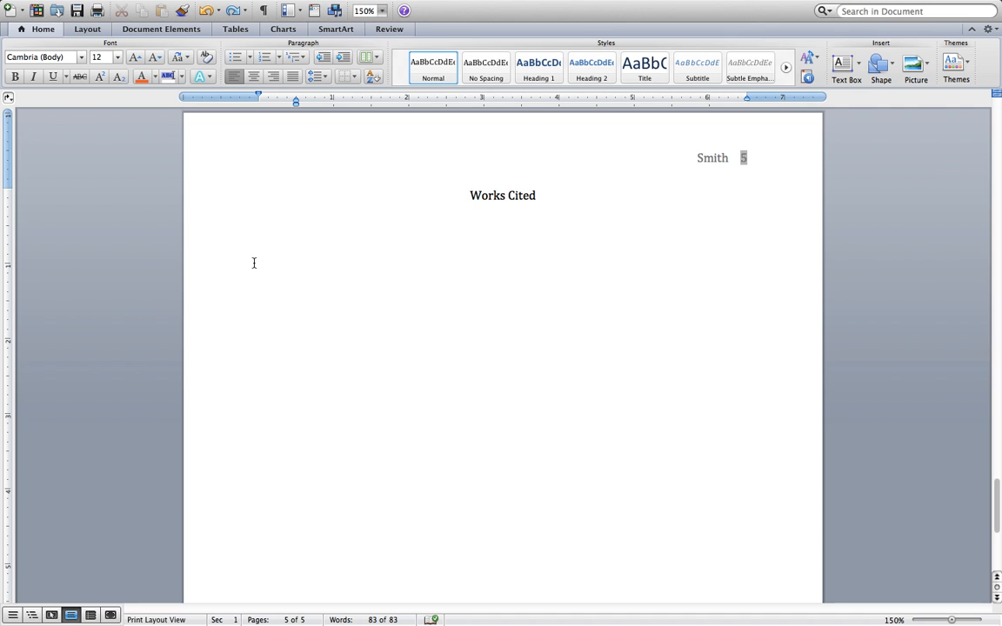
{"action": "left_click", "coordinate": [258, 225]}
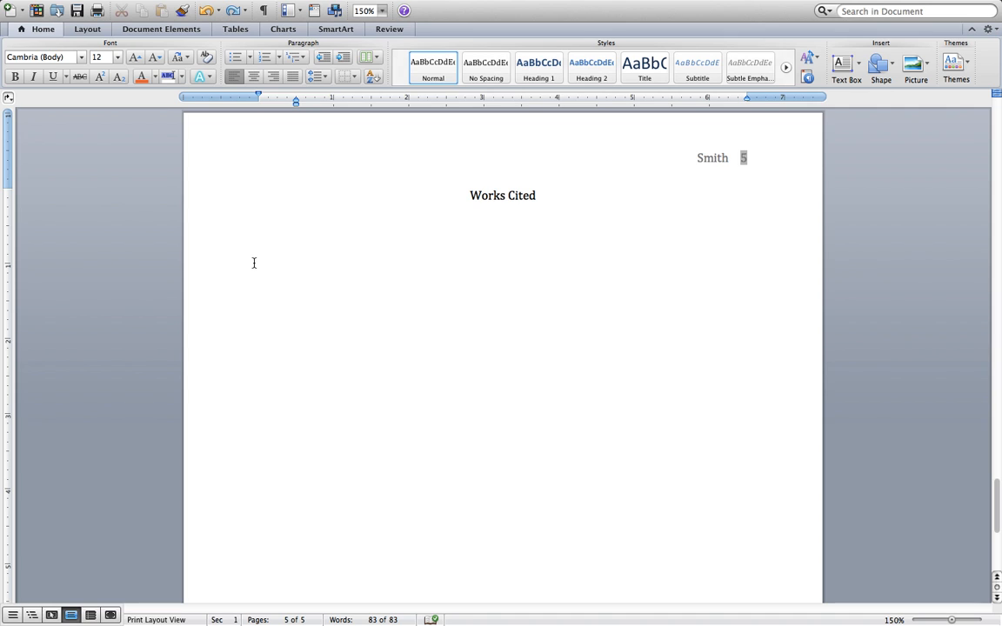
{"action": "left_click", "coordinate": [257, 224]}
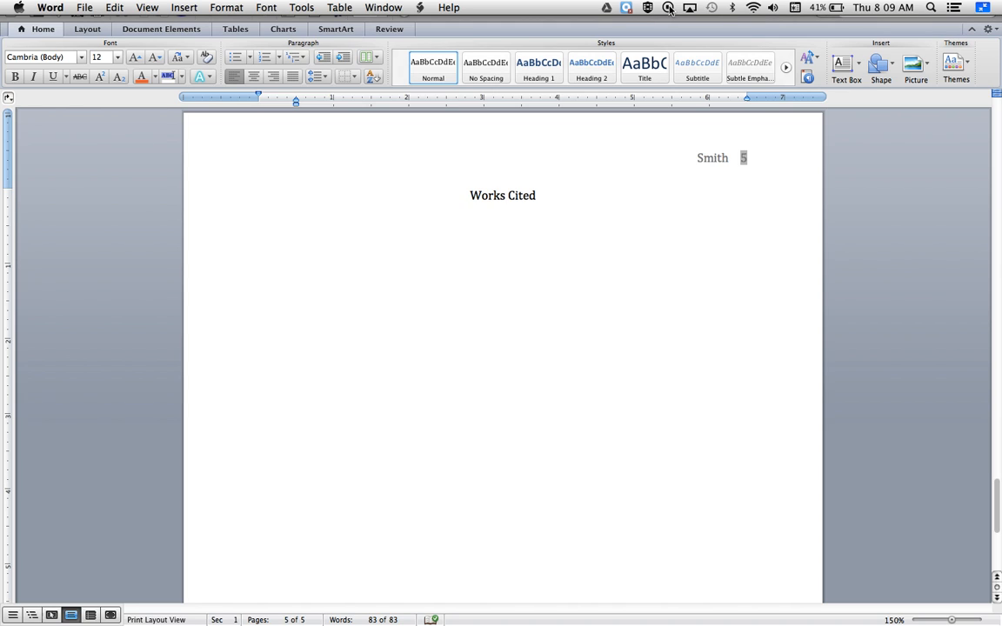
{"action": "left_click", "coordinate": [258, 225]}
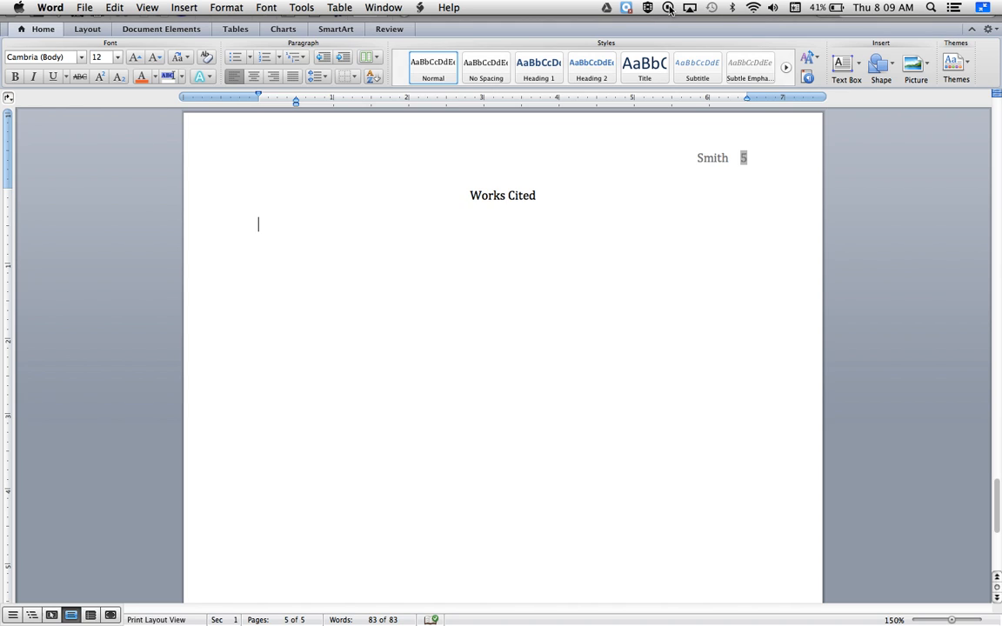